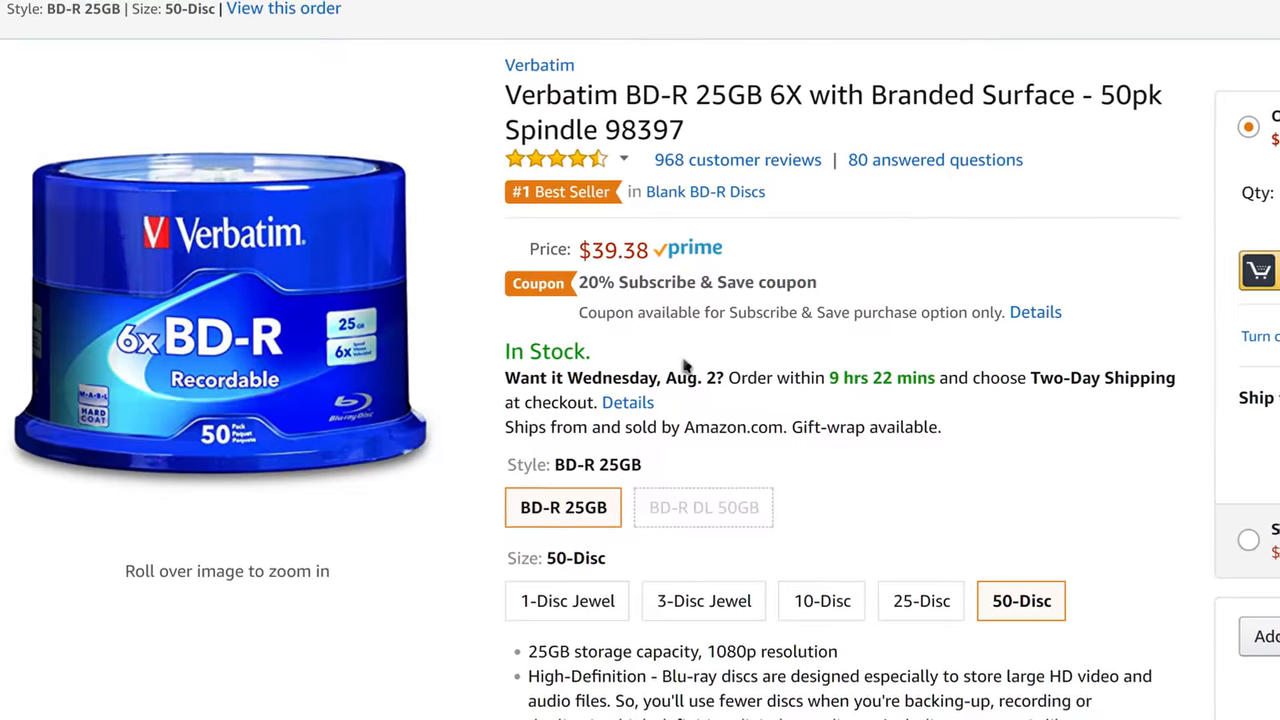
Archive the Pictures folder as Pictures.7z split into 23040M Blu-ray volumes
scroll(up, 3)
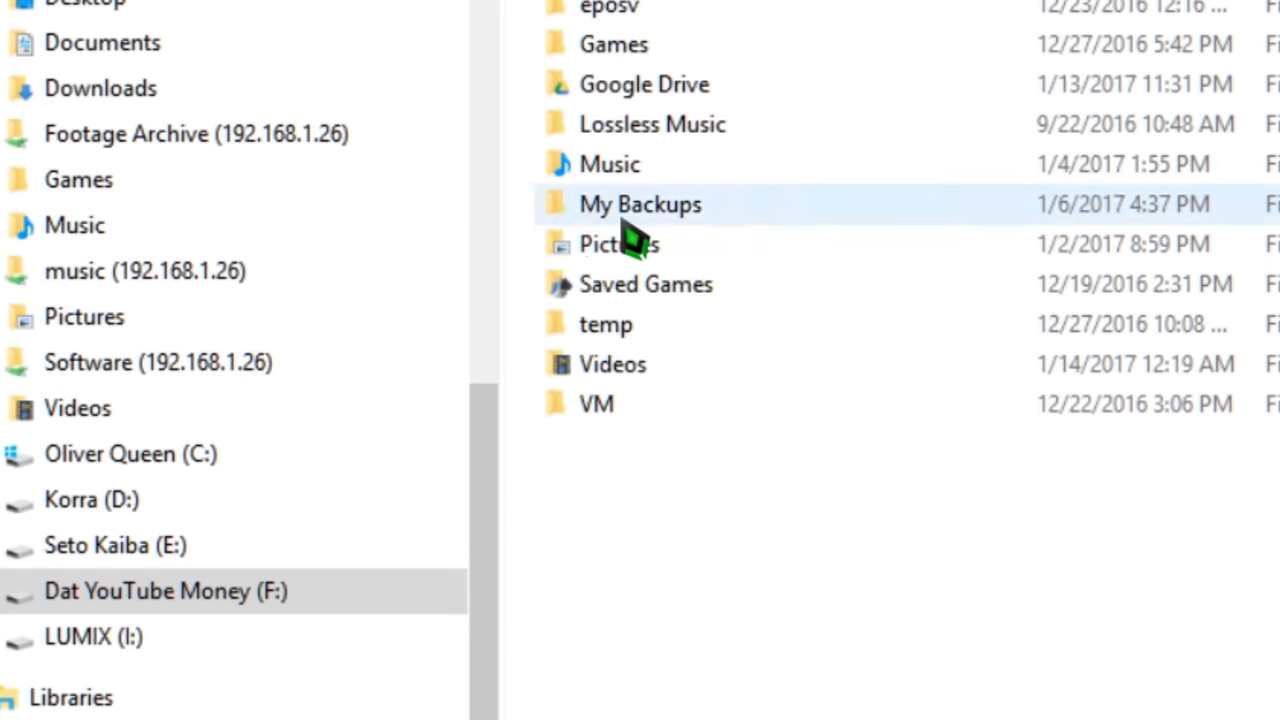
right_click(620, 244)
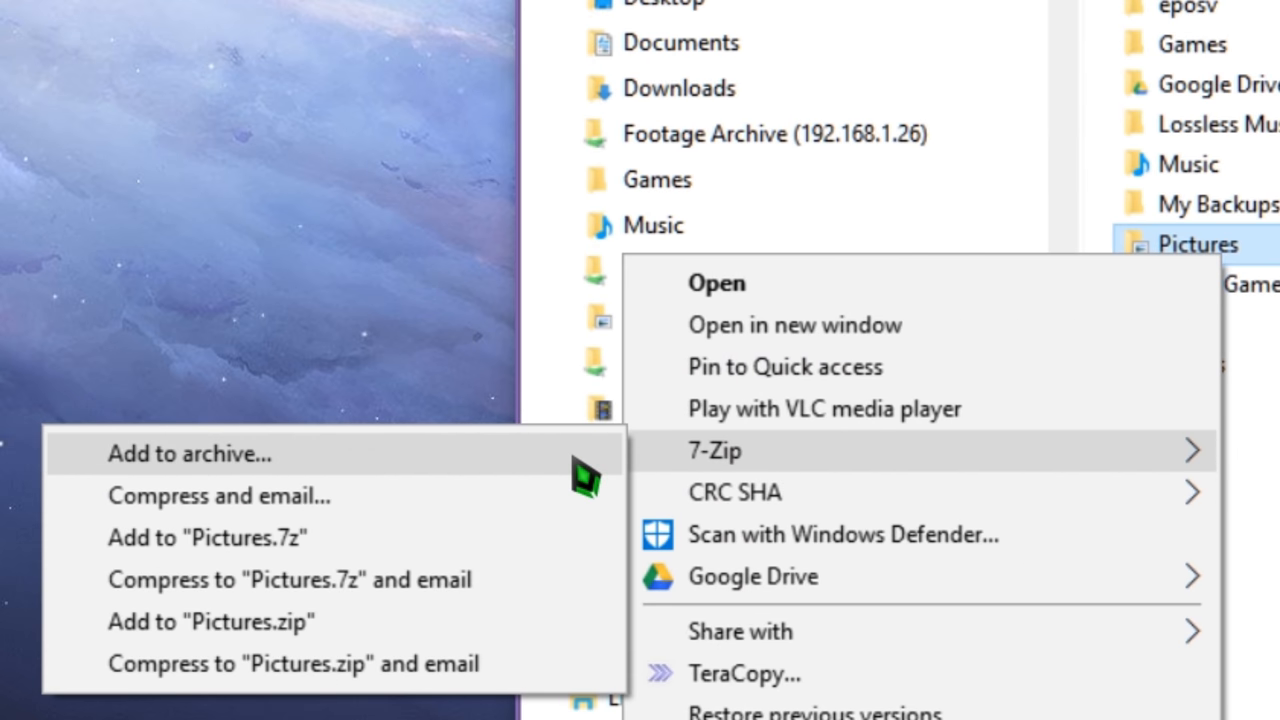
click(188, 452)
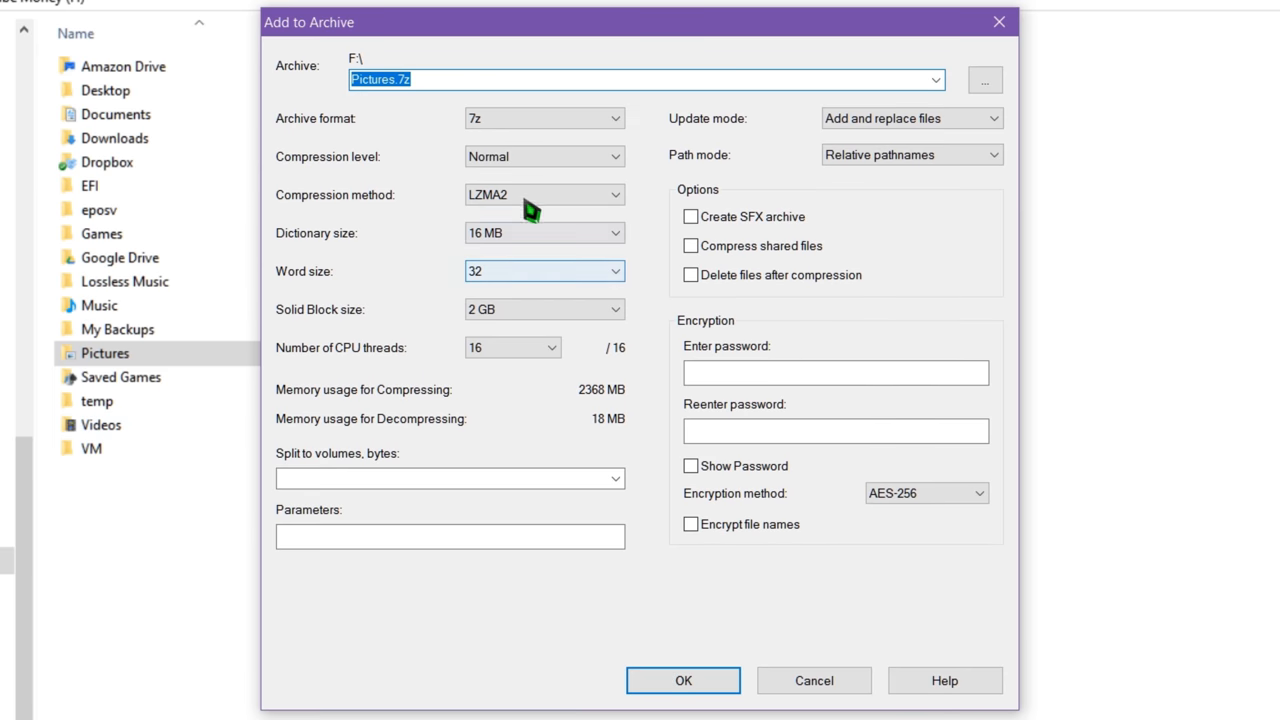
mouse_move(840, 156)
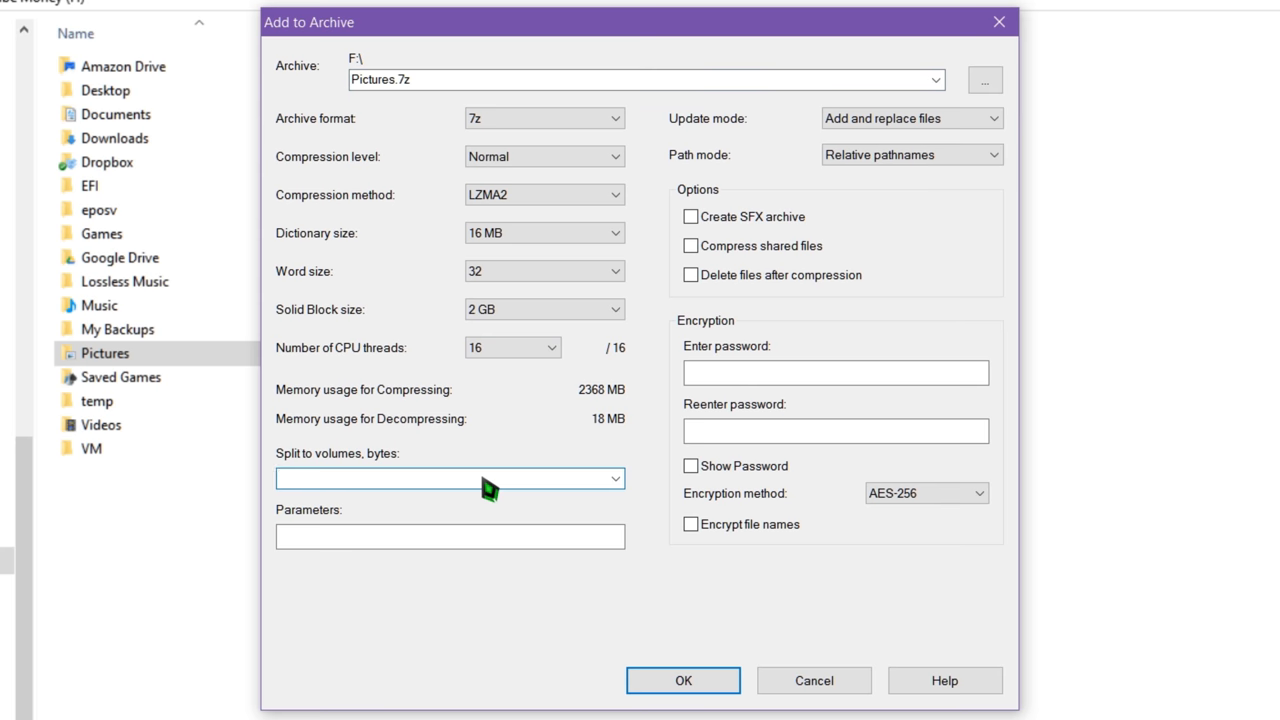
click(614, 478)
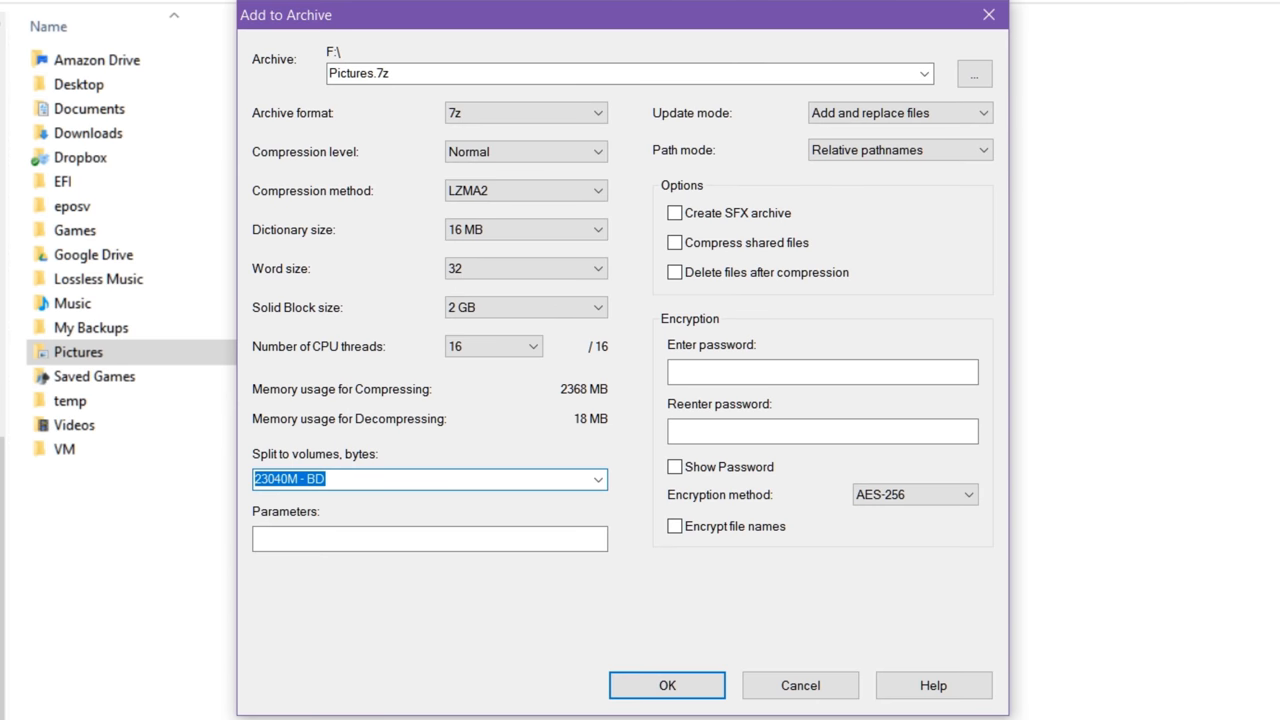
mouse_move(504, 530)
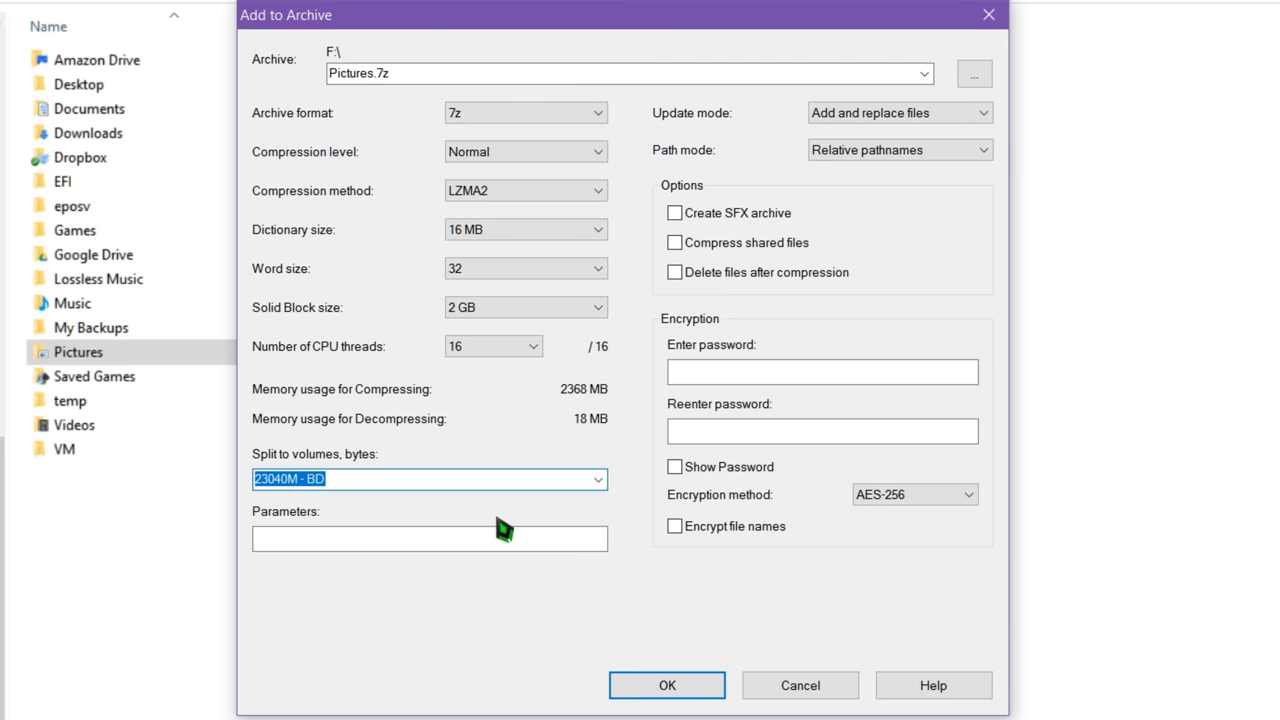
mouse_move(718, 308)
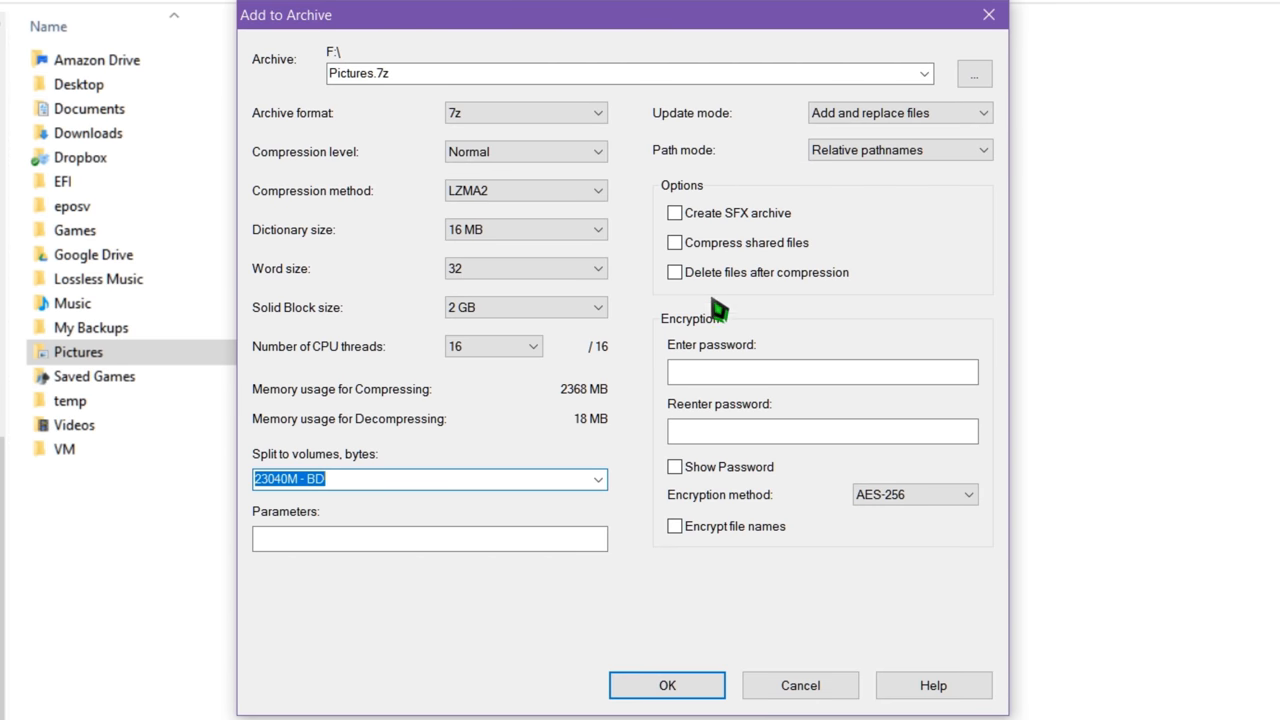
mouse_move(584, 336)
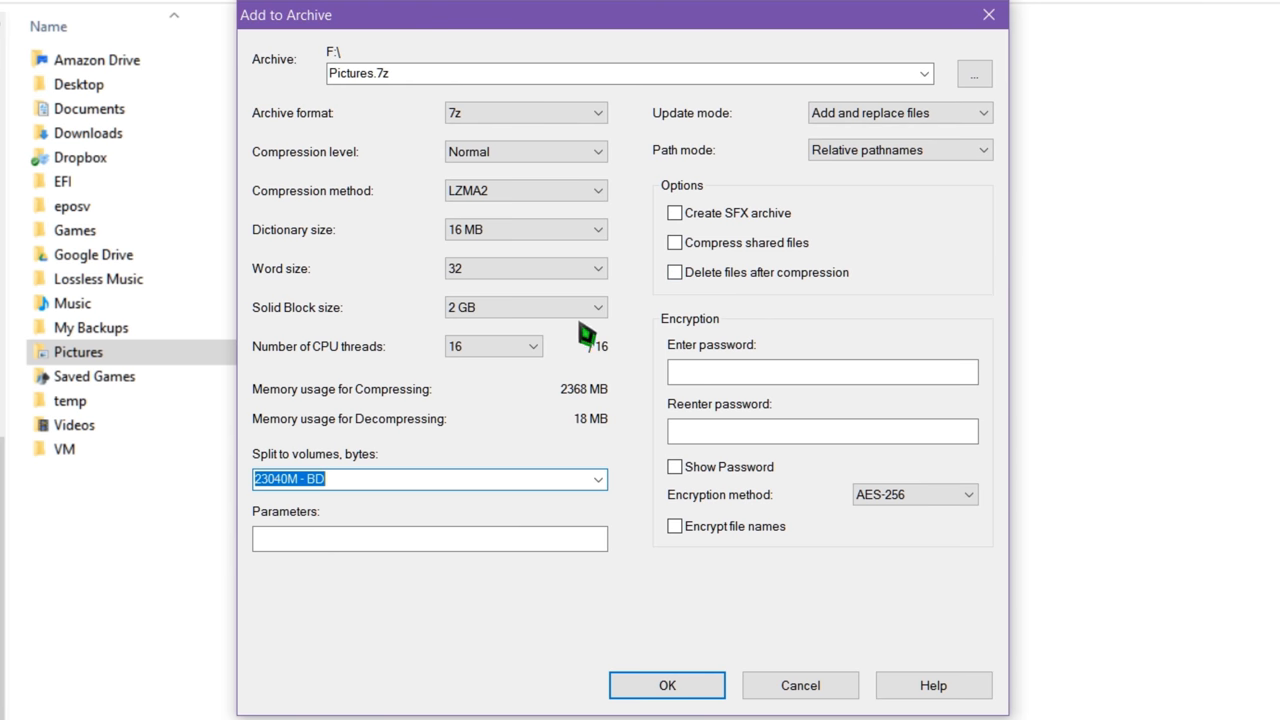
mouse_move(812, 500)
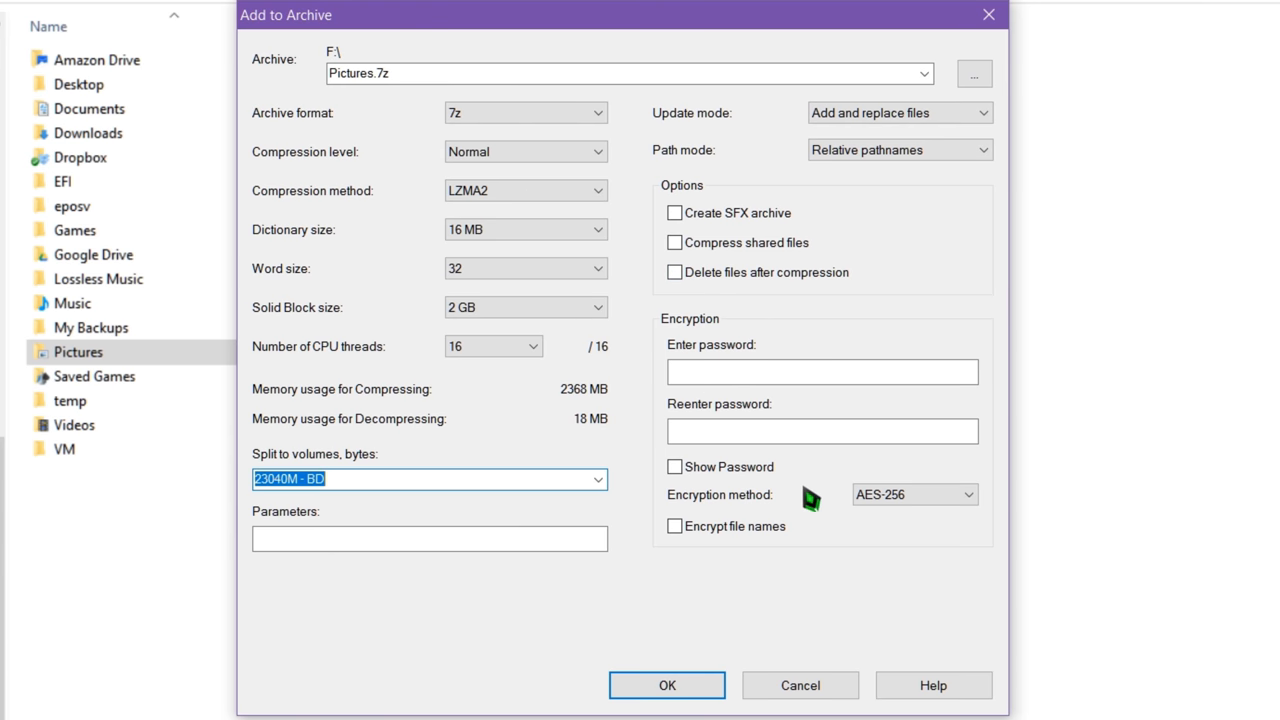
mouse_move(840, 280)
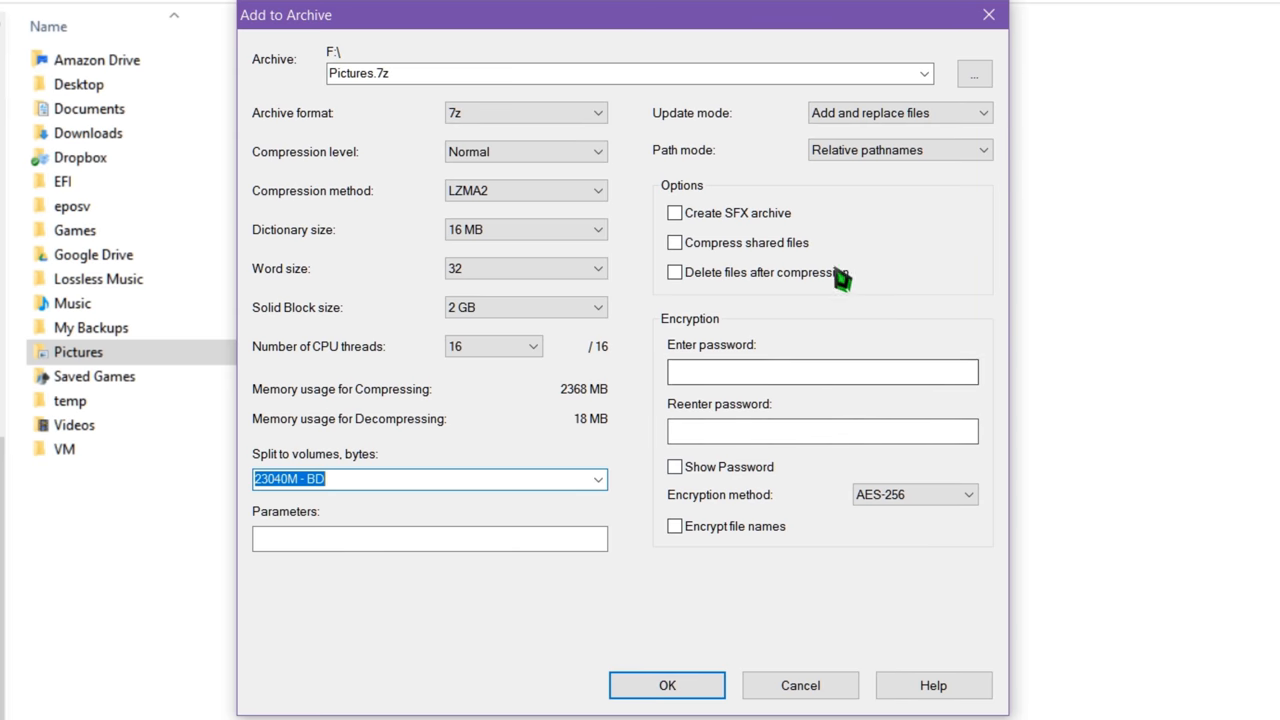
click(666, 684)
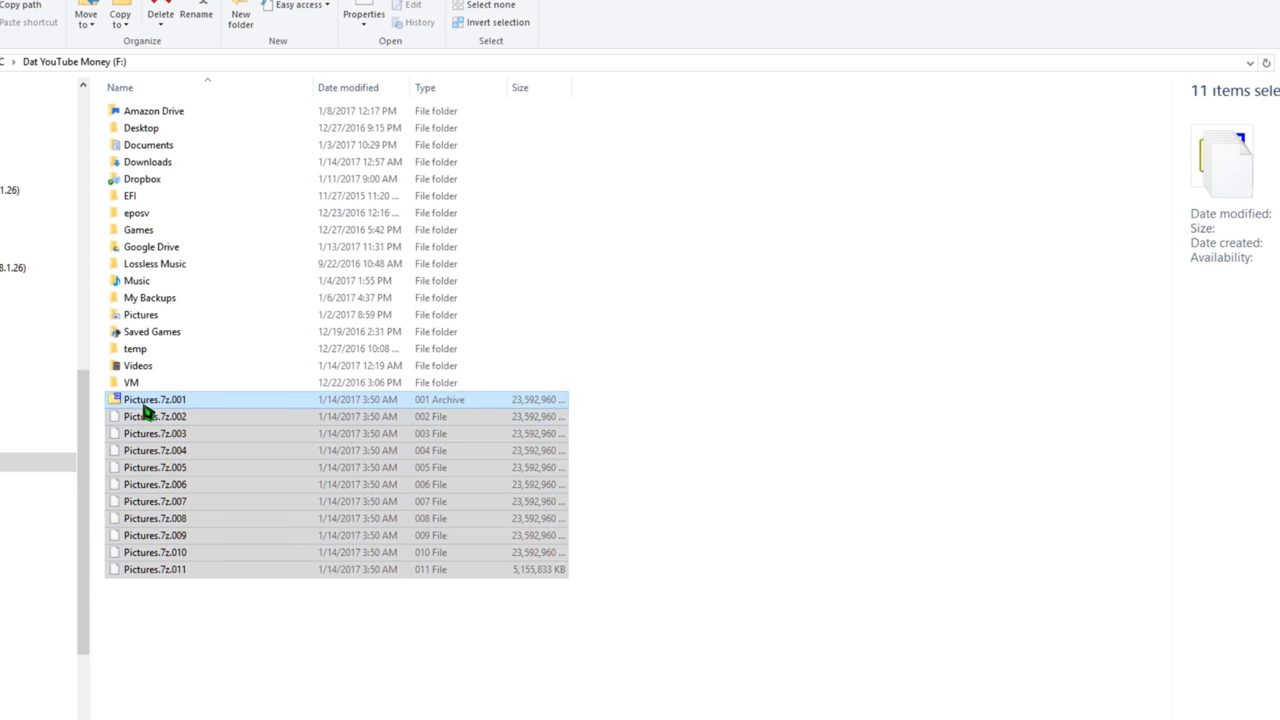
Load the eleven Pictures.7z parts into MultiPar's recovery creator and begin renaming the base filename
key(alt+tab)
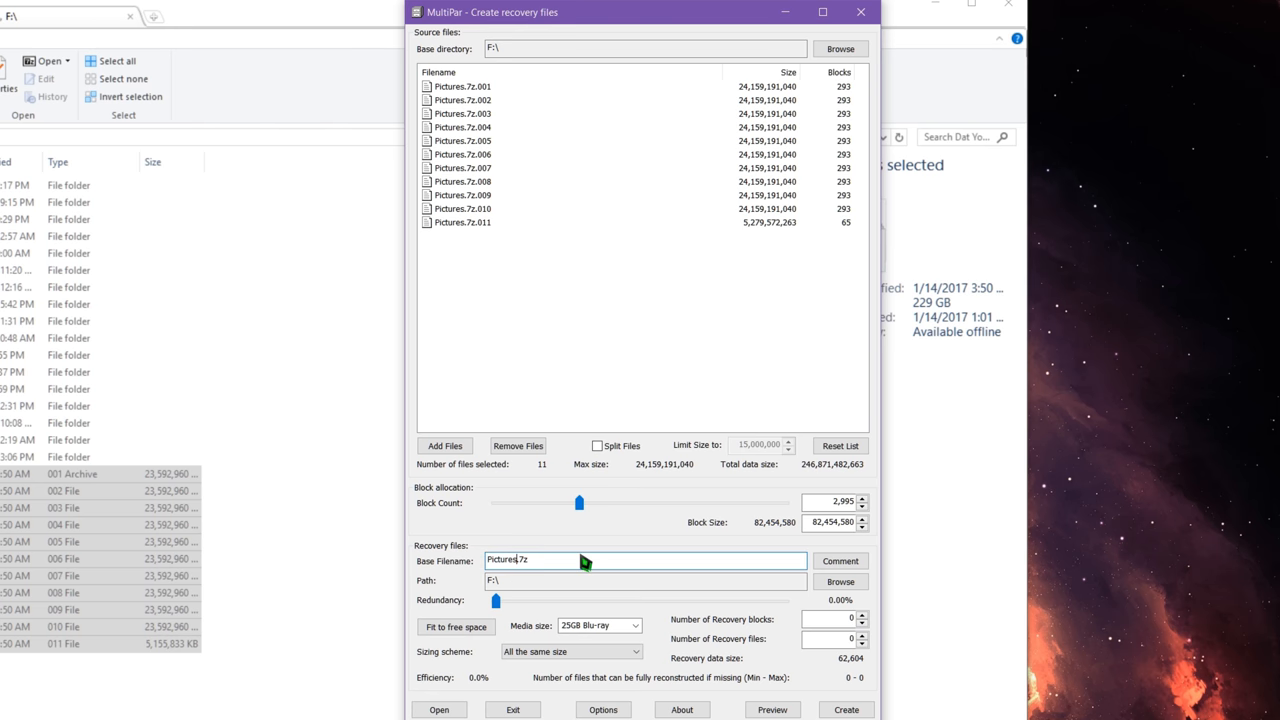
text(.P)
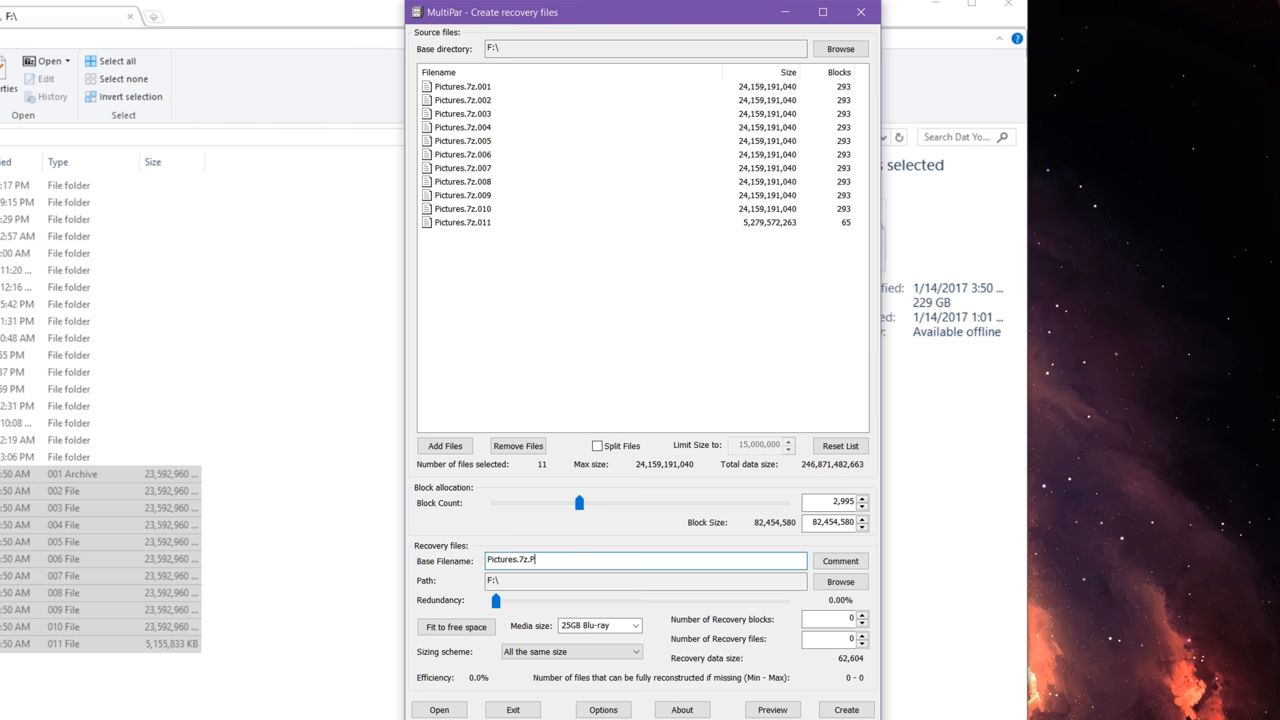
text(AR)
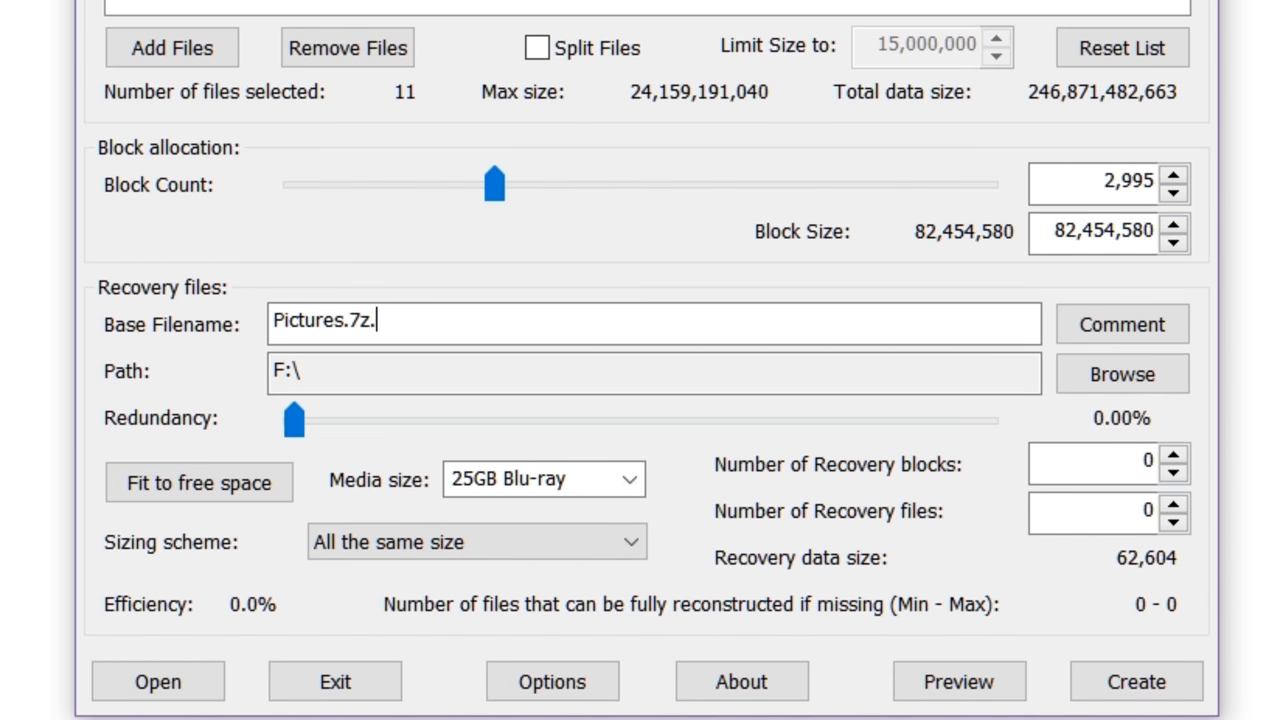
Finish the Pictures.7z base name, settle redundancy at about 16% and start creating the PAR2 files
key(Backspace)
text(par2.)
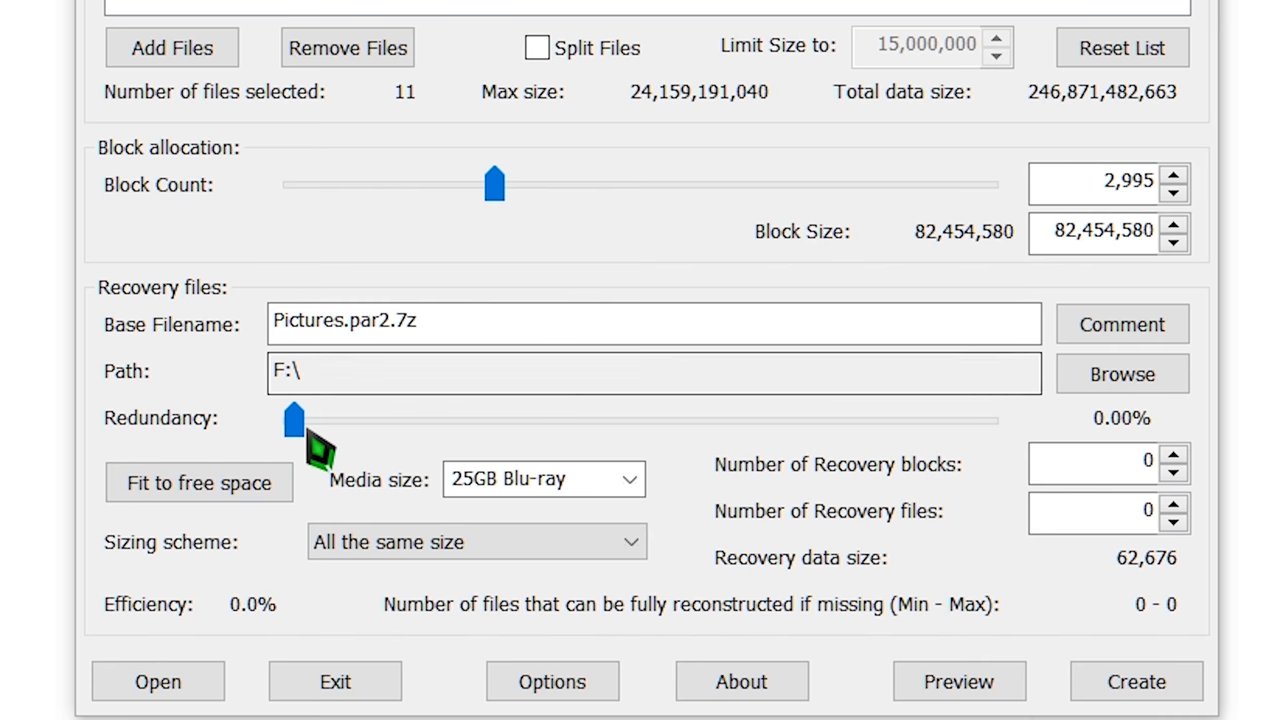
drag(296, 418, 656, 418)
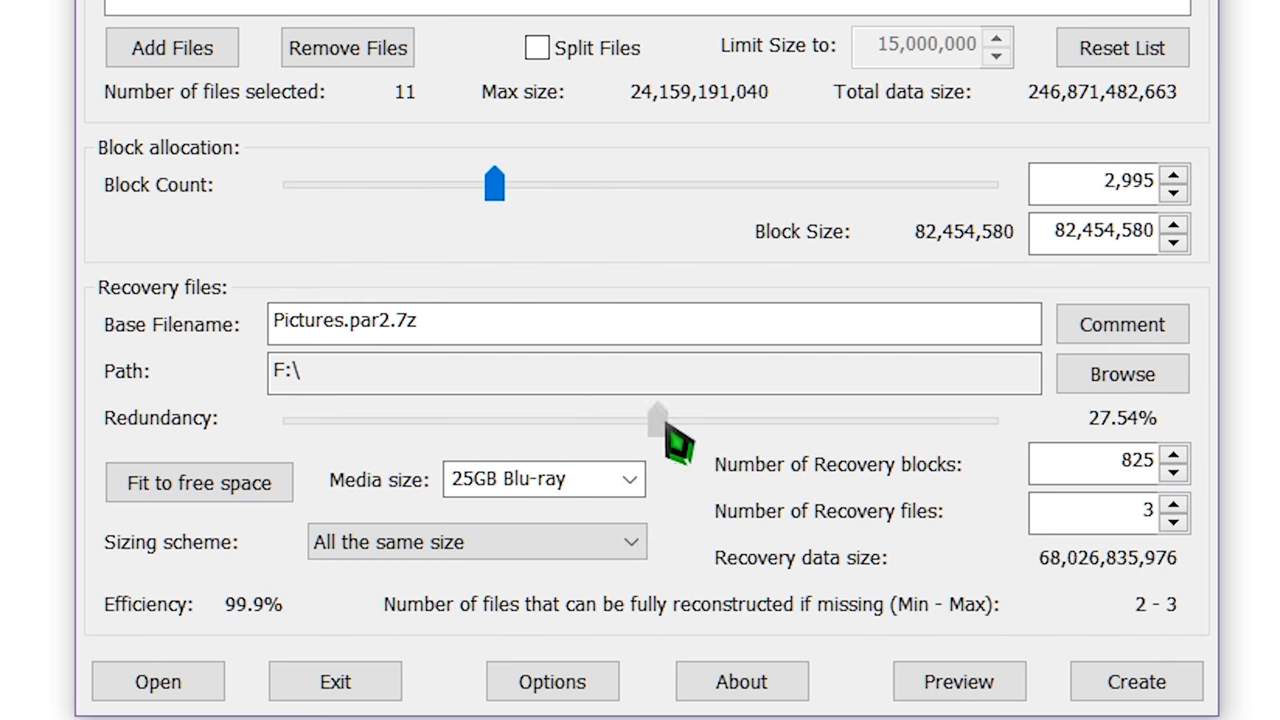
drag(656, 420, 984, 420)
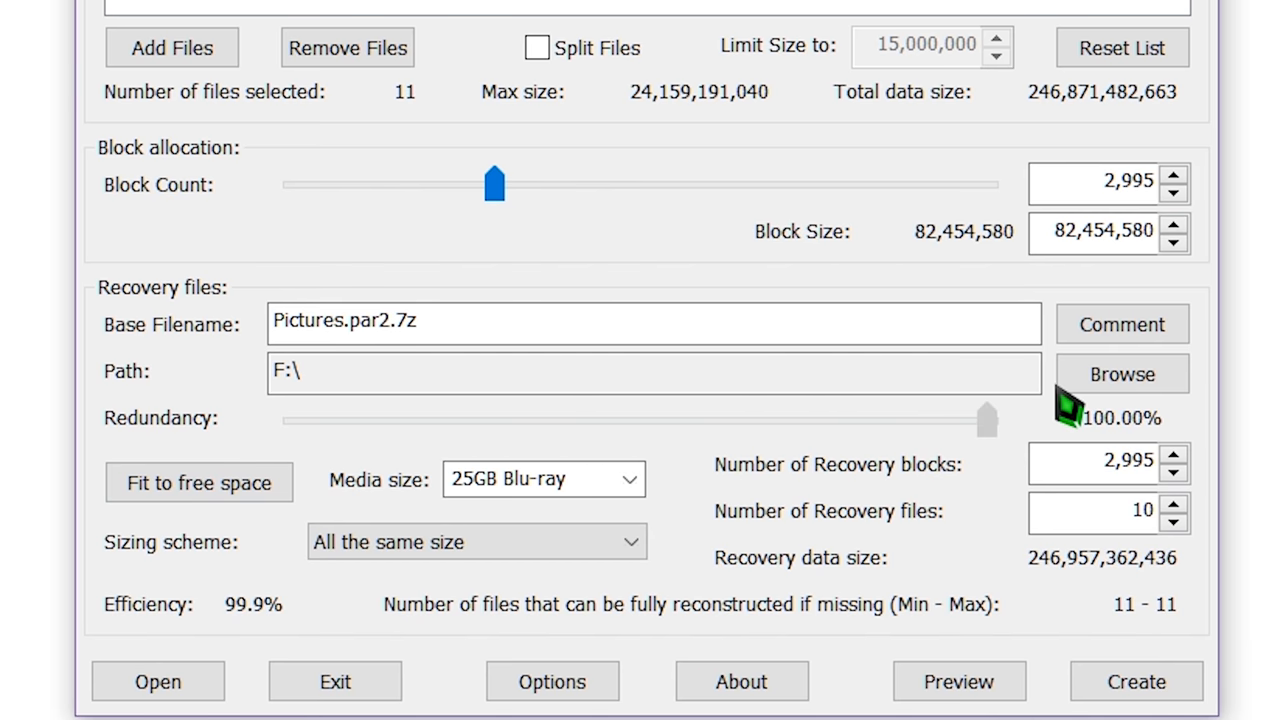
drag(984, 420, 710, 420)
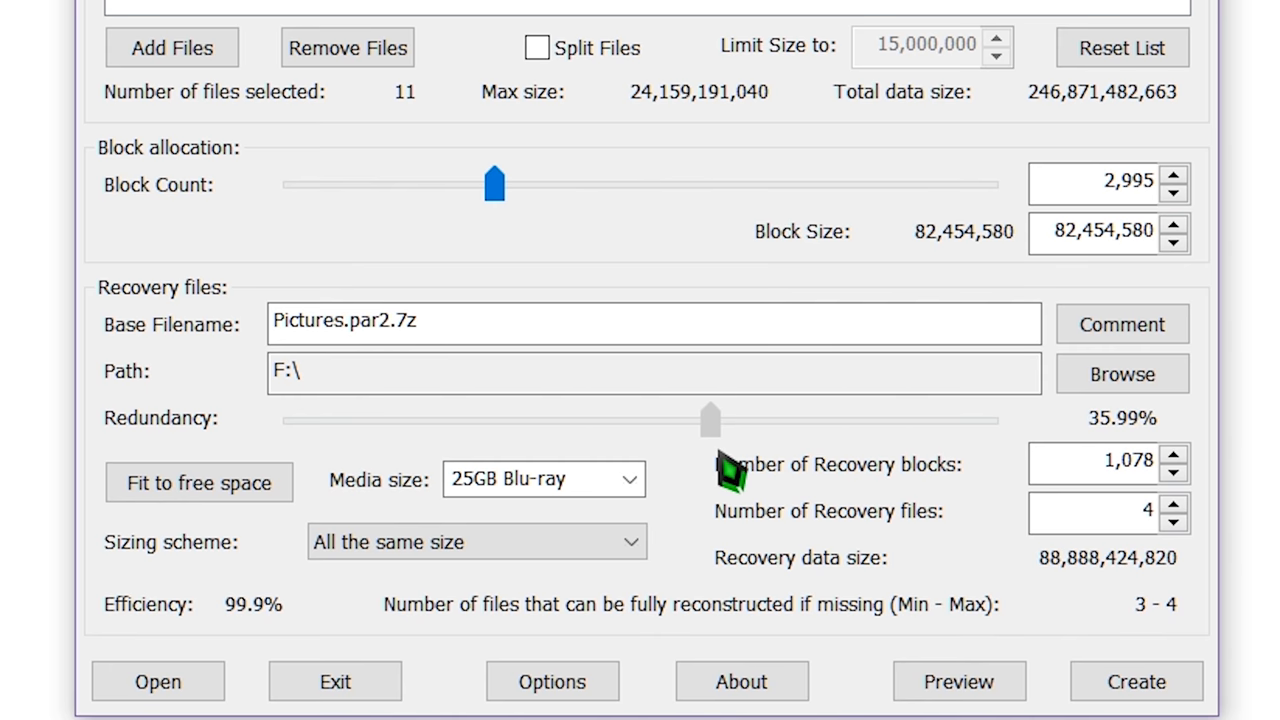
drag(710, 420, 984, 420)
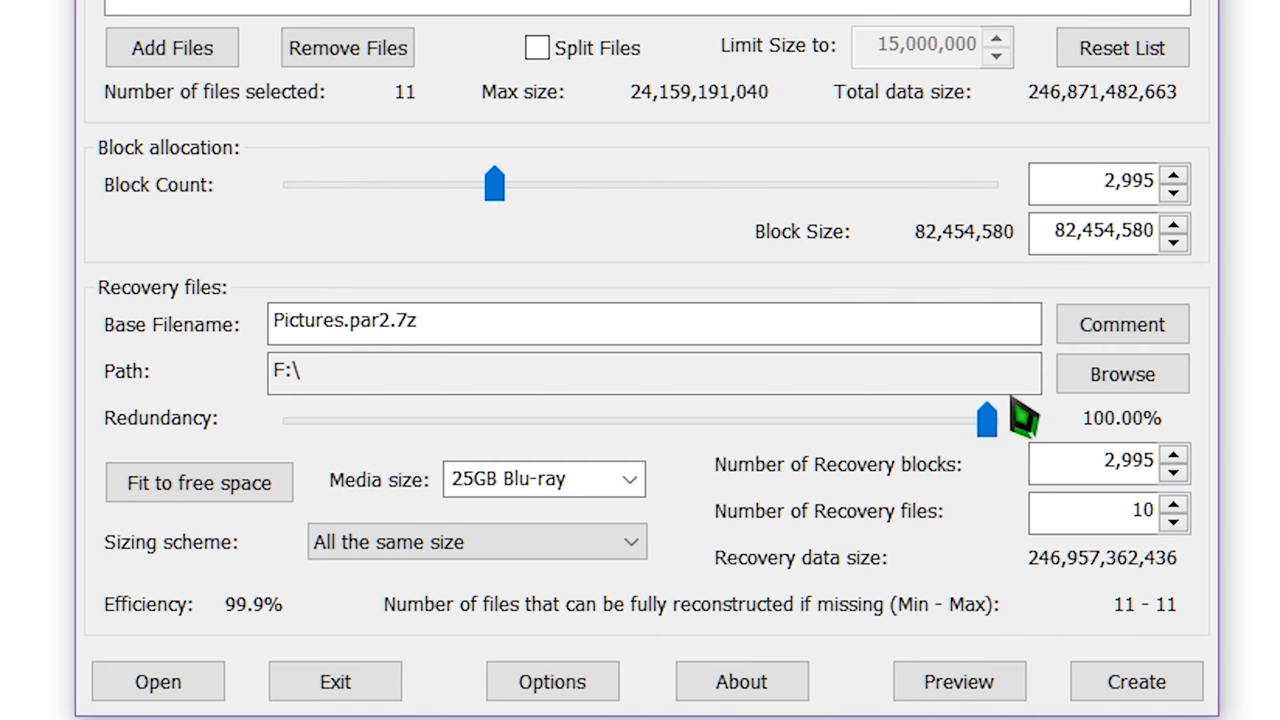
drag(984, 420, 844, 420)
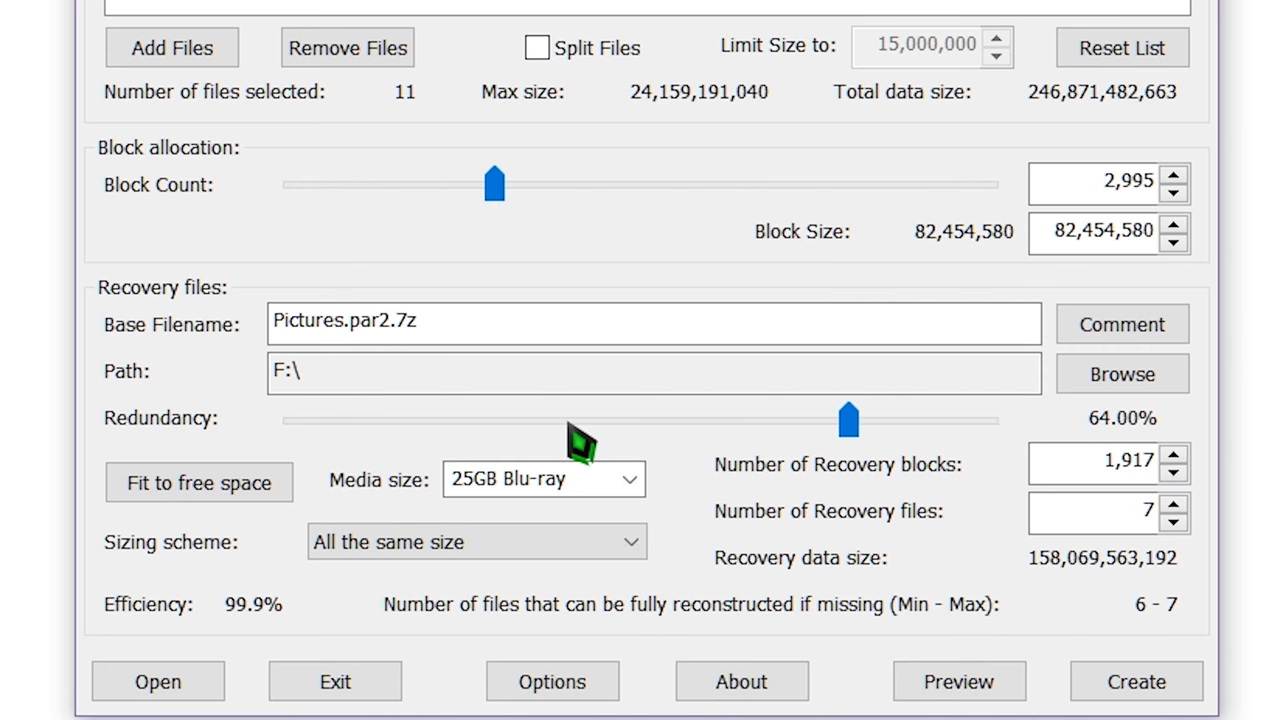
drag(848, 420, 572, 420)
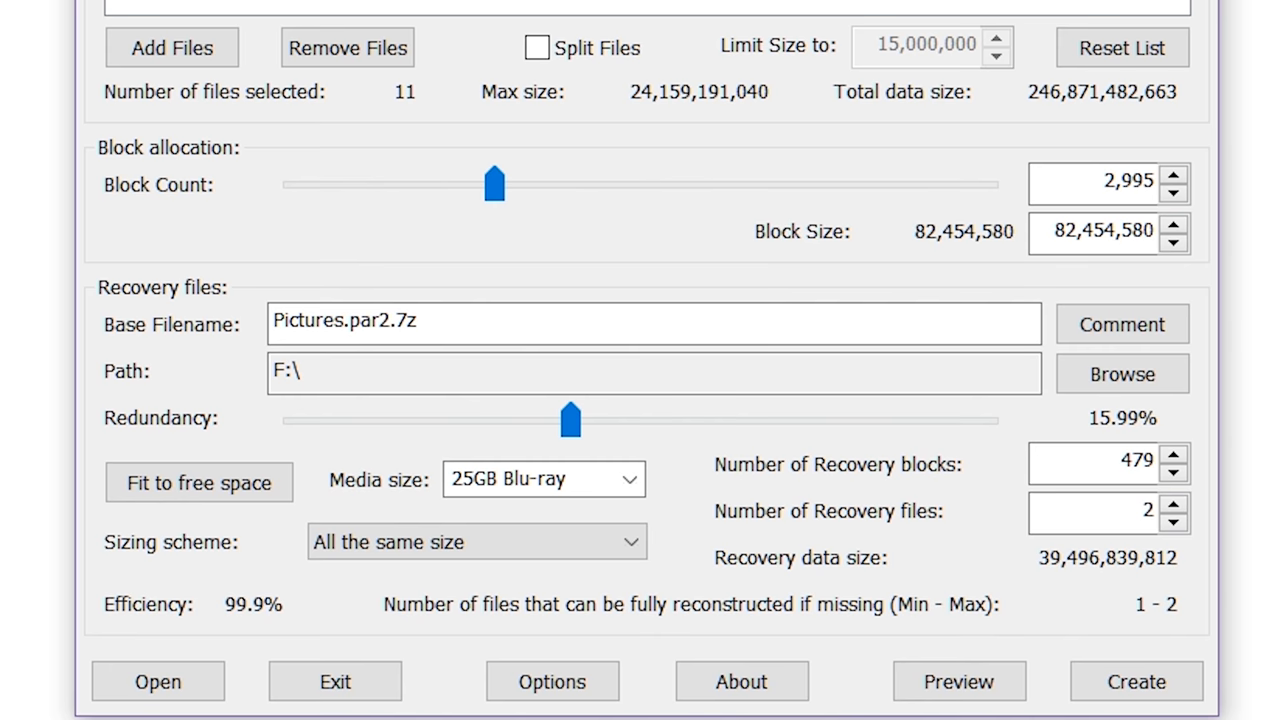
click(1136, 680)
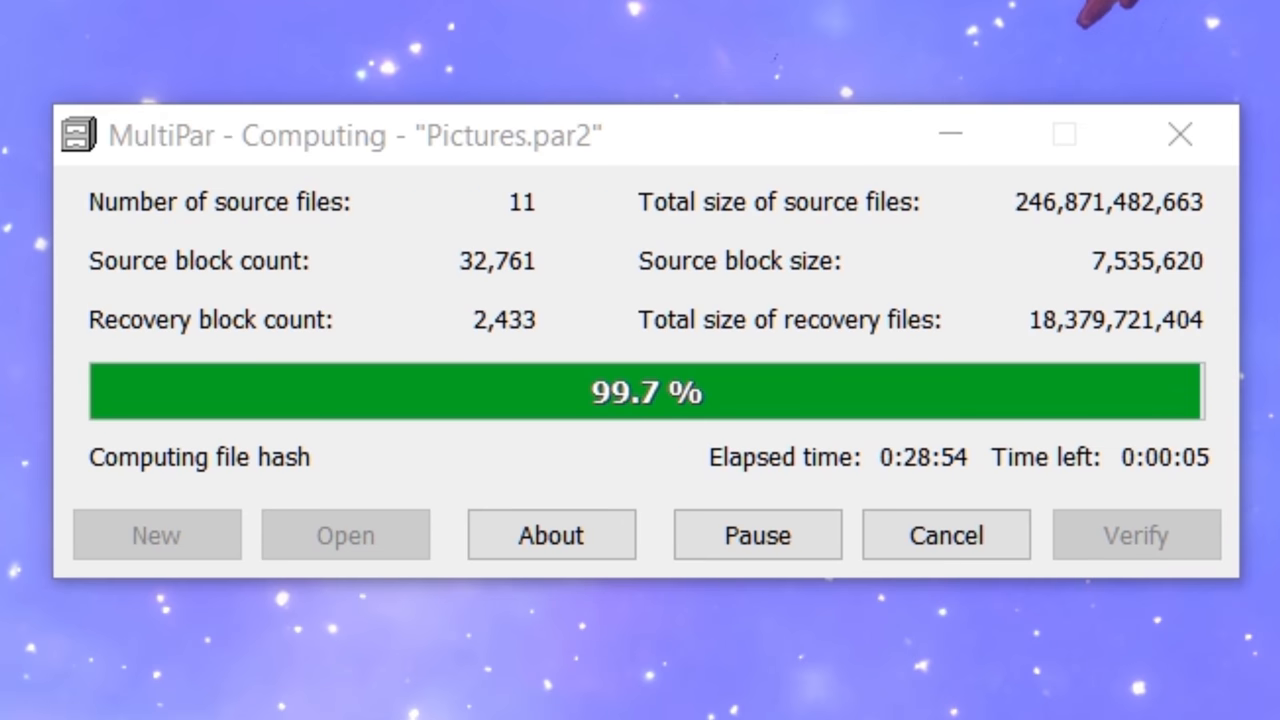